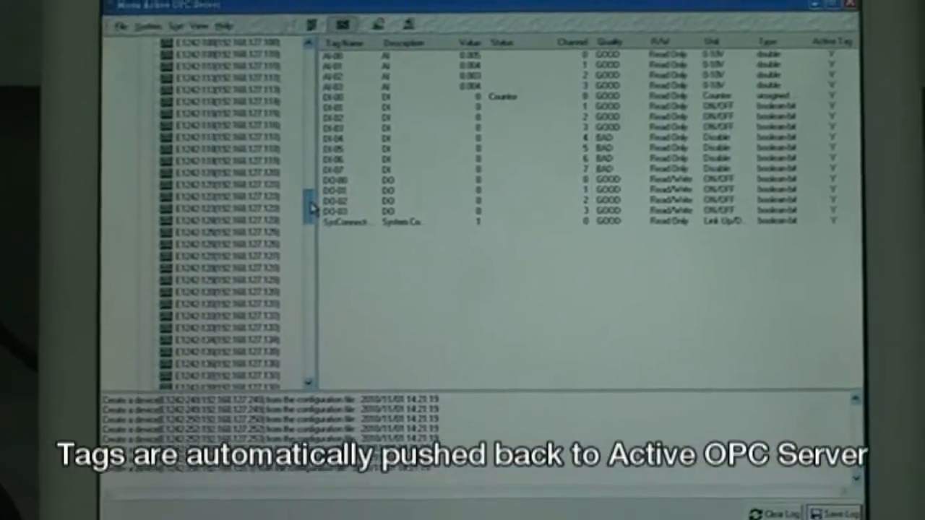
scroll("down", 3)
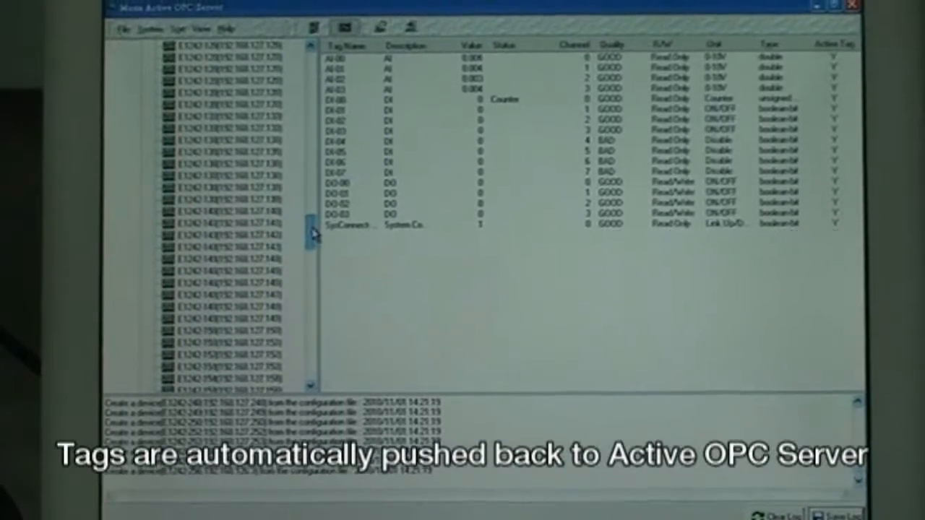